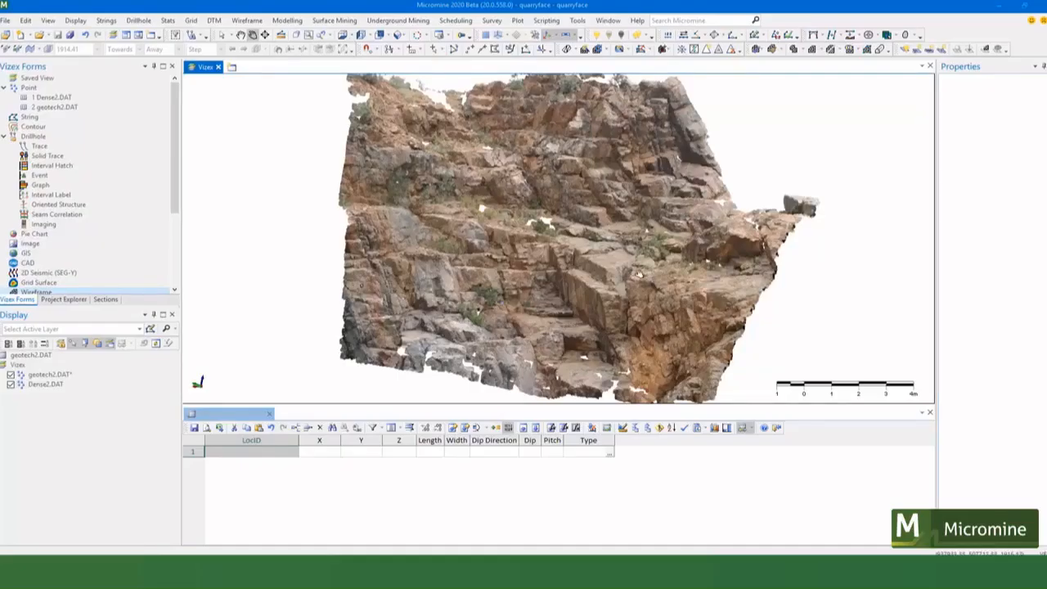
mouse_move(631, 275)
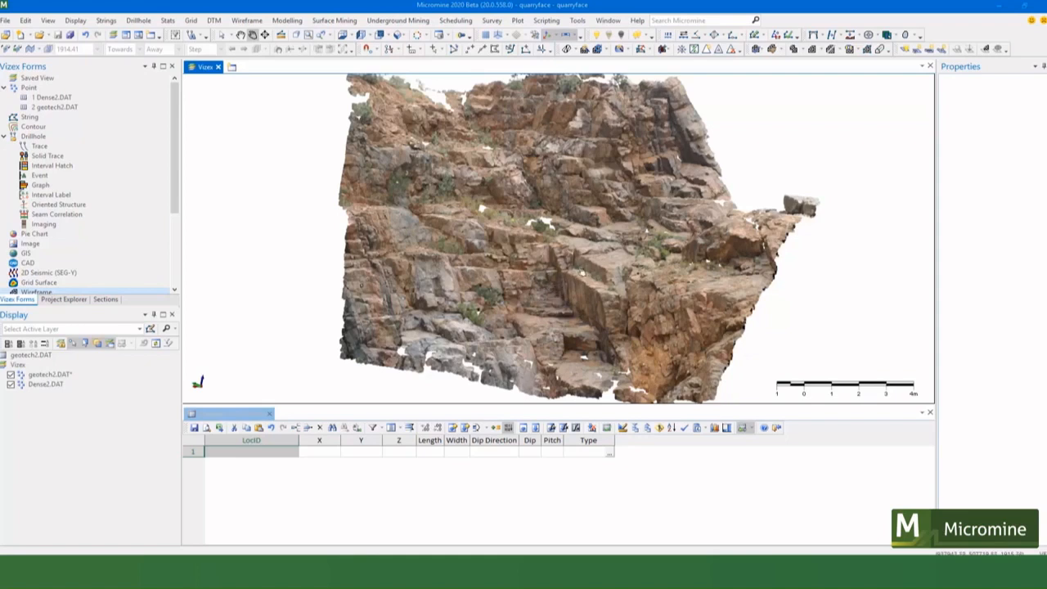
mouse_move(615, 265)
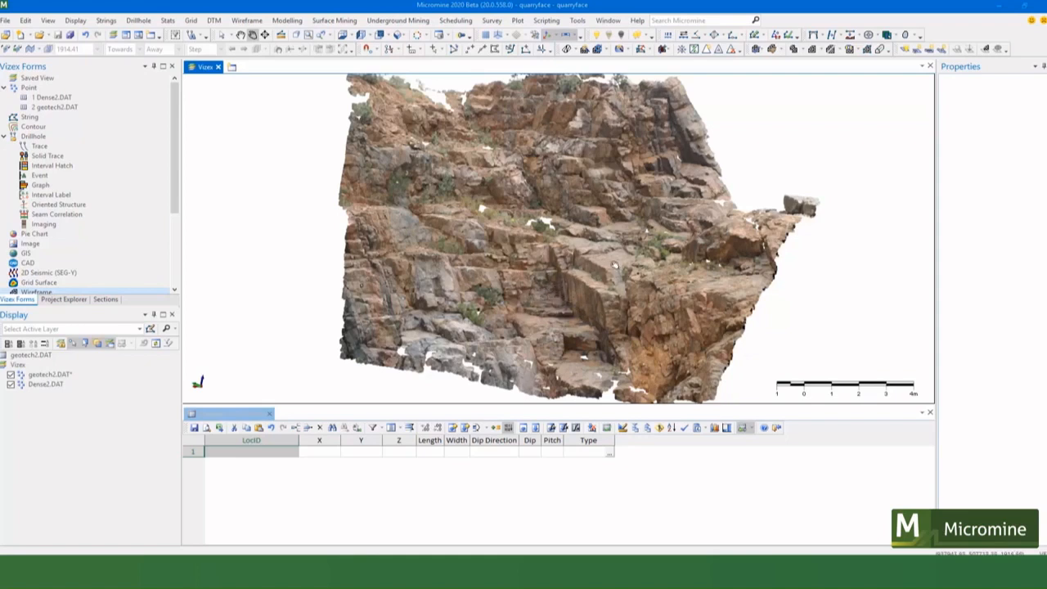
mouse_move(576, 286)
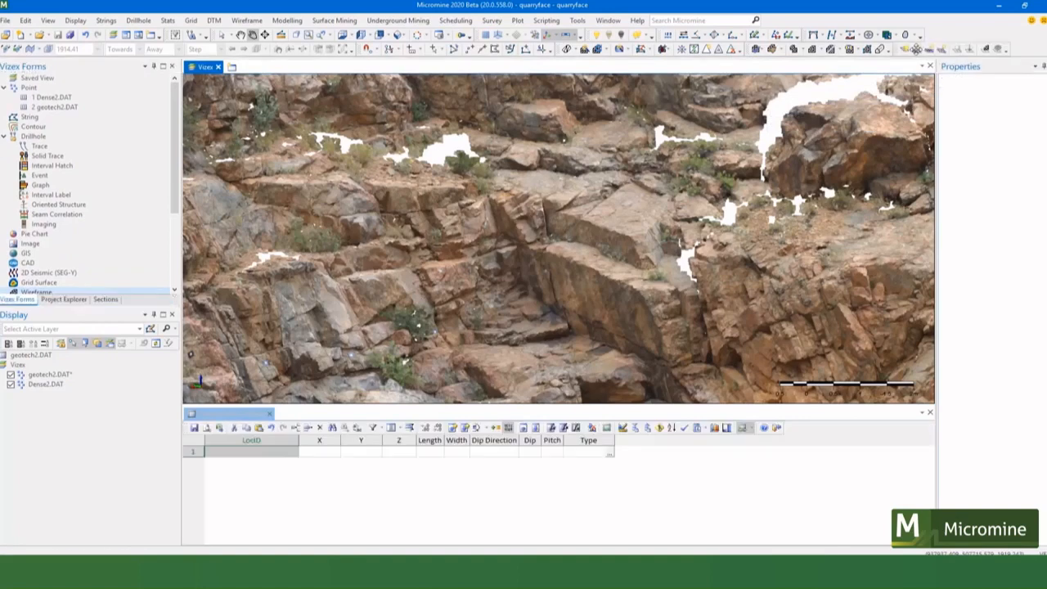
mouse_move(798, 225)
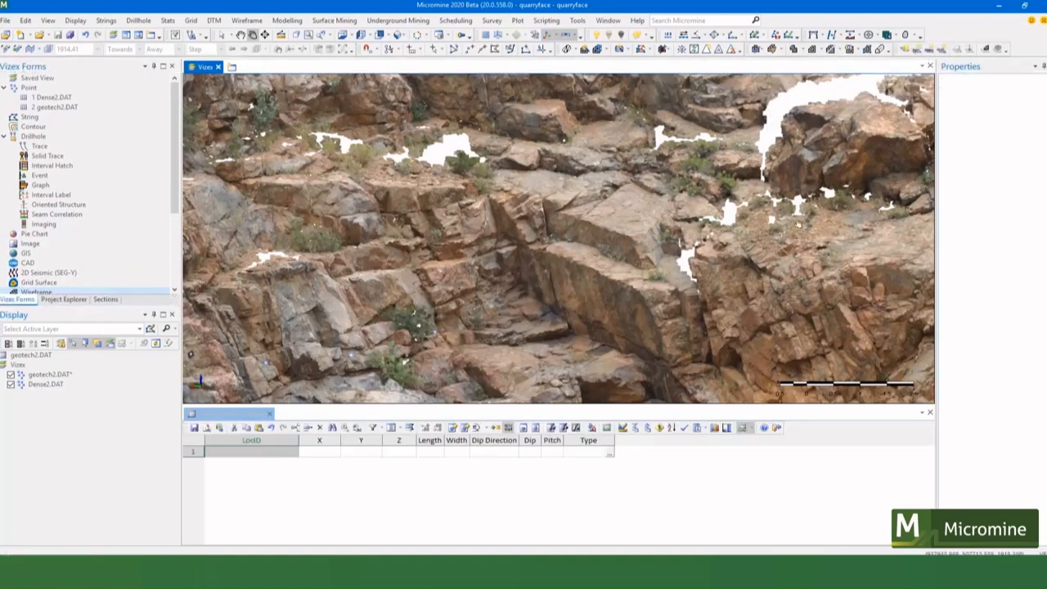
mouse_move(940, 49)
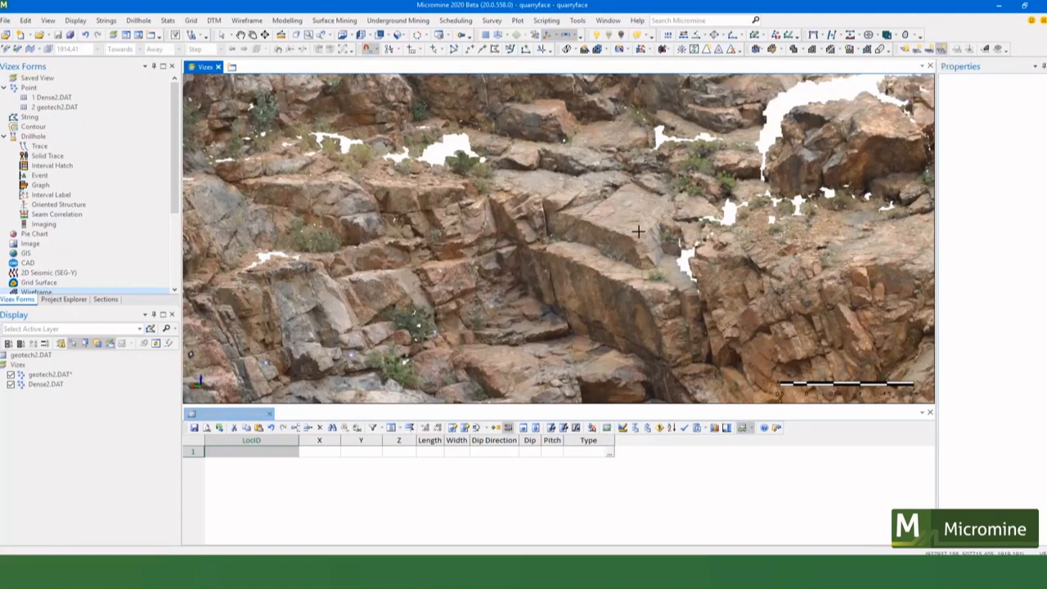
mouse_move(663, 201)
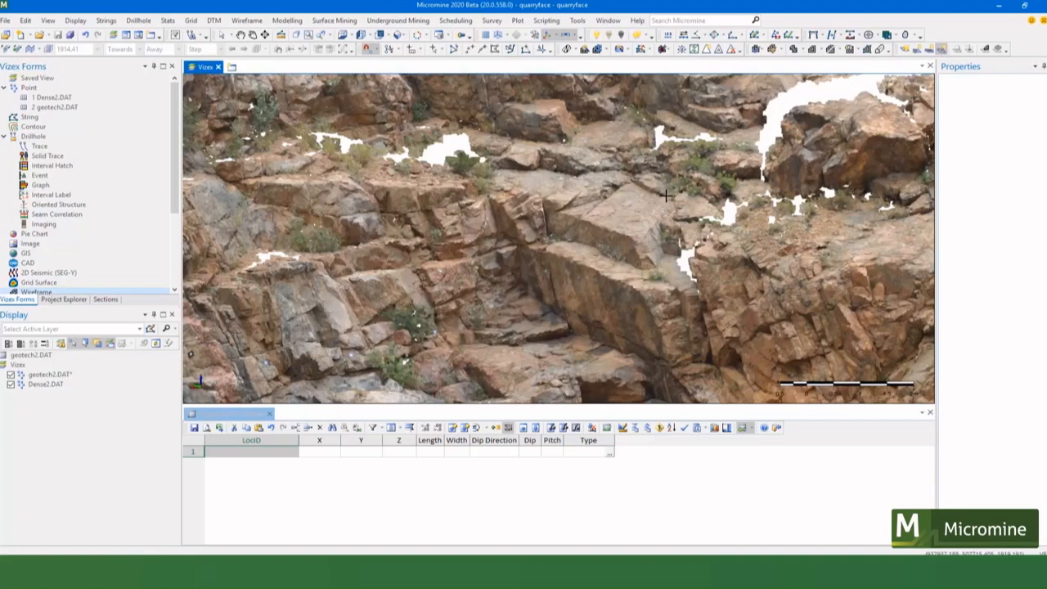
mouse_move(569, 213)
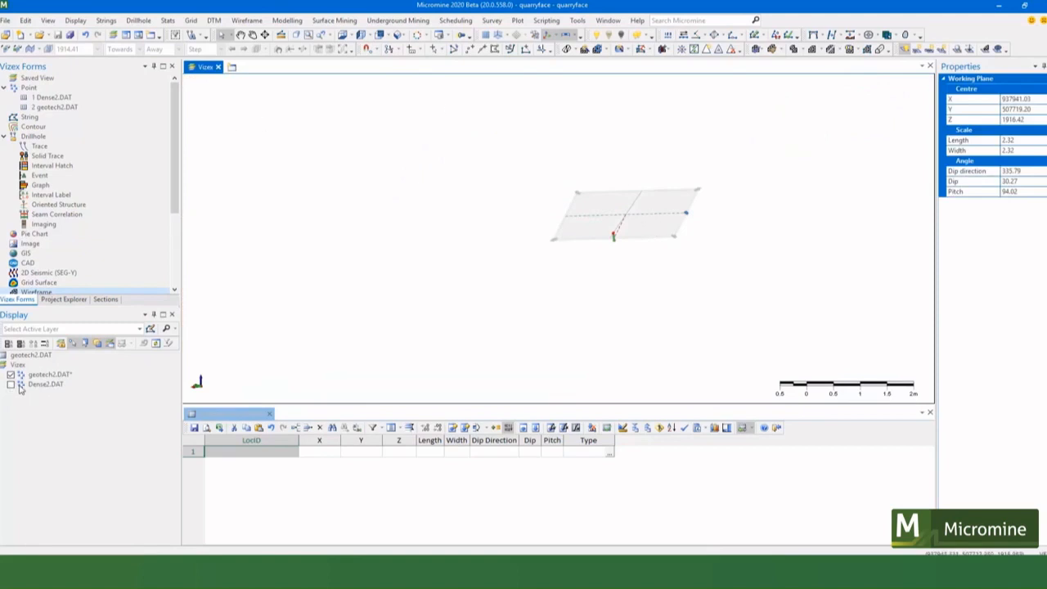
mouse_move(677, 242)
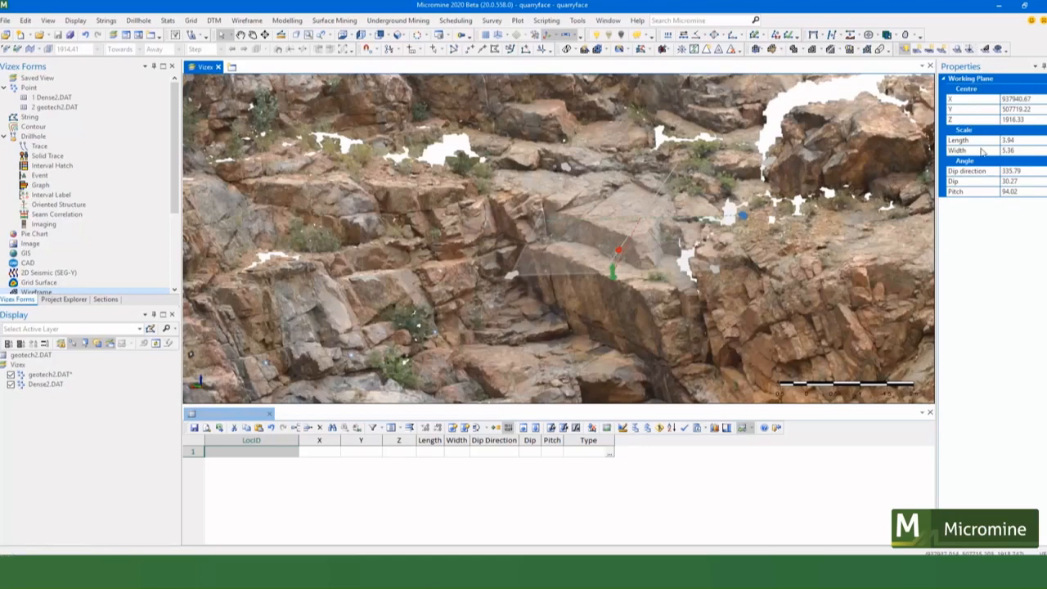
mouse_move(988, 180)
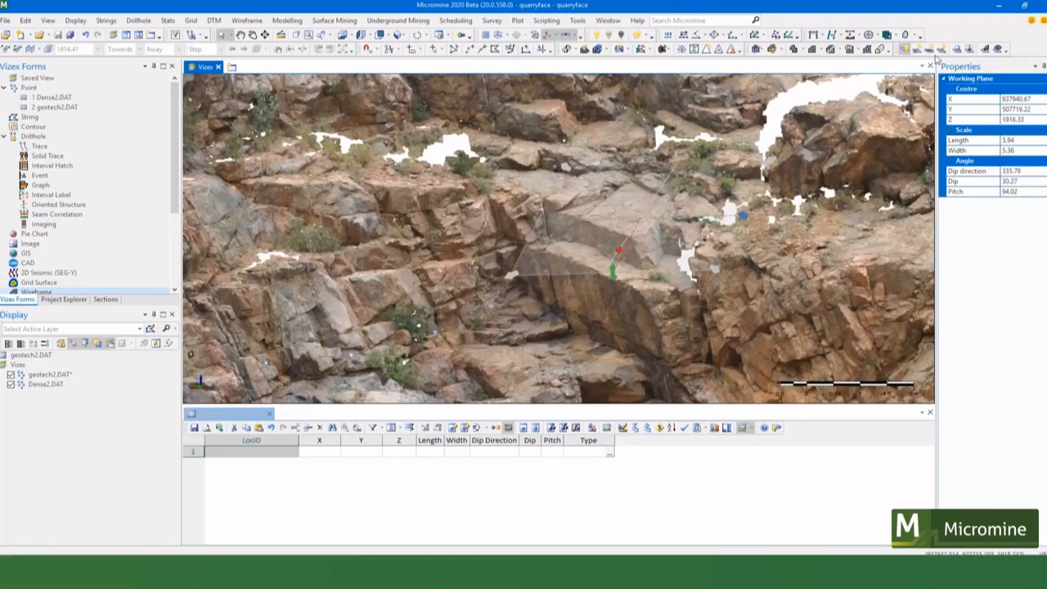
mouse_move(985, 49)
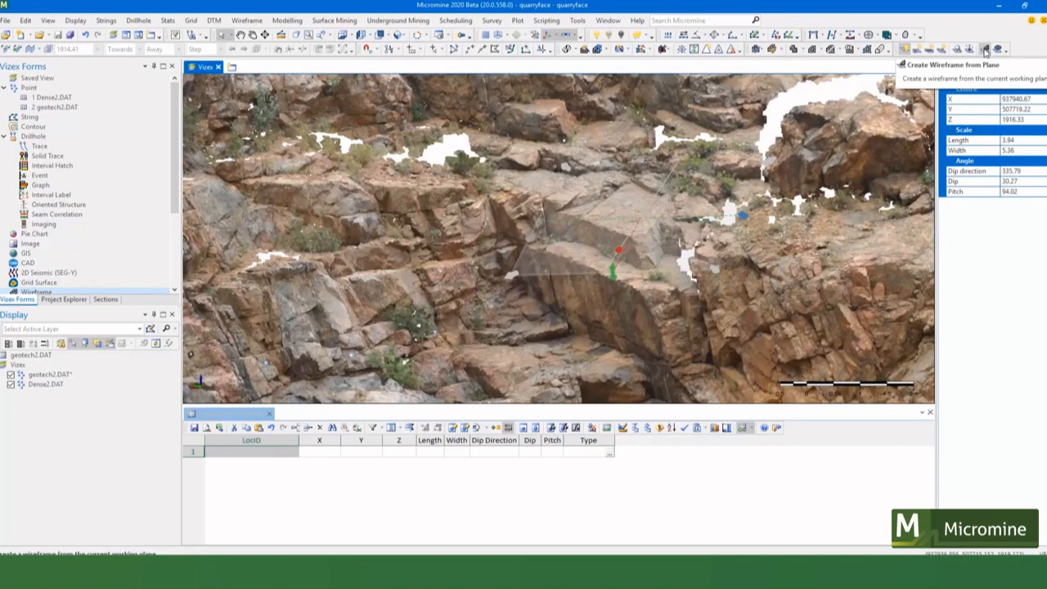
Create a wireframe surface from the fitted working plane and copy all its properties.
left_click(984, 49)
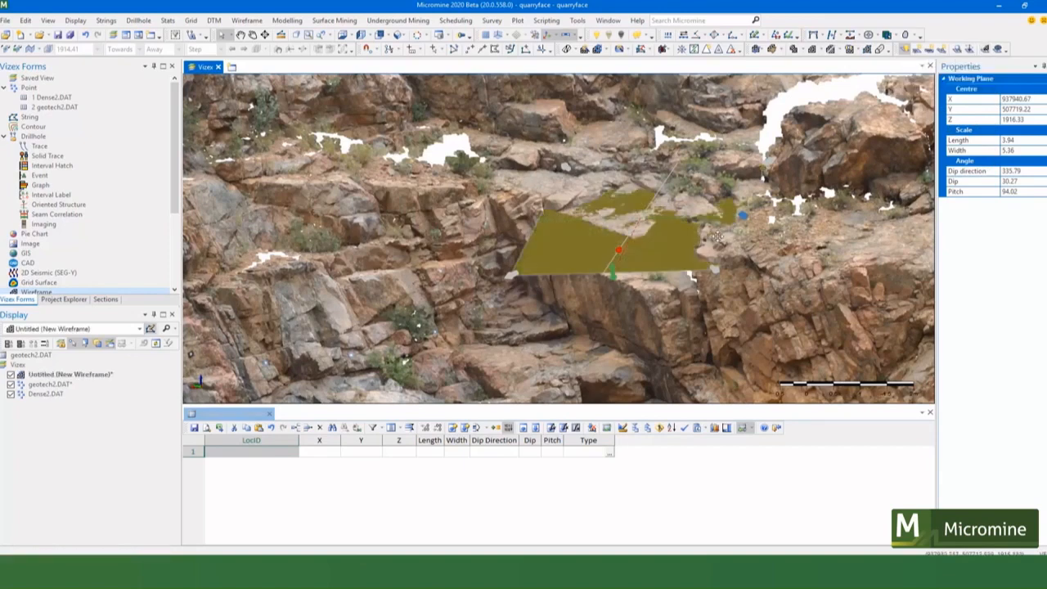
mouse_move(526, 216)
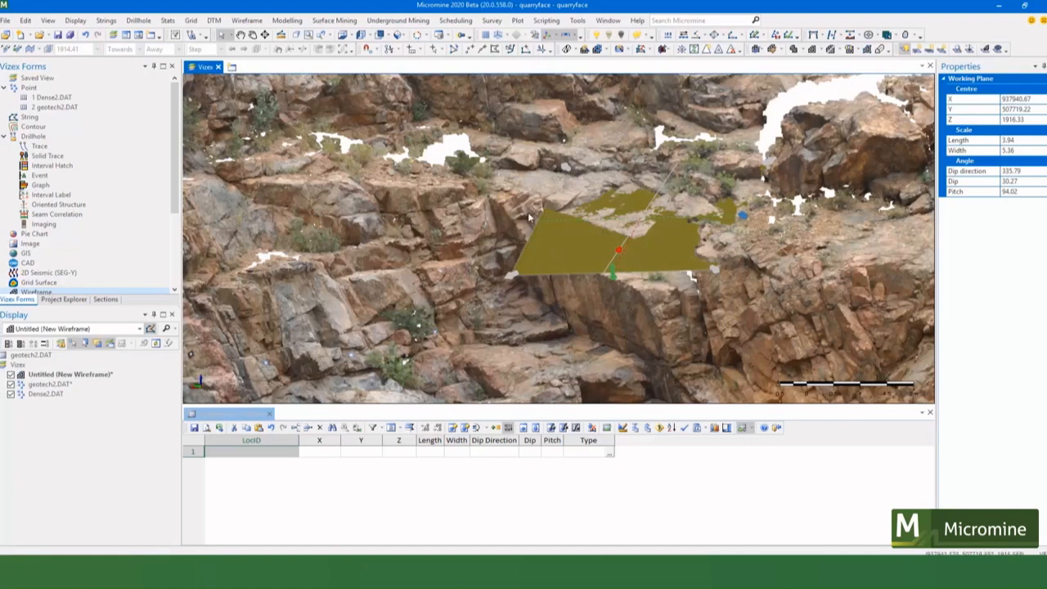
mouse_move(998, 104)
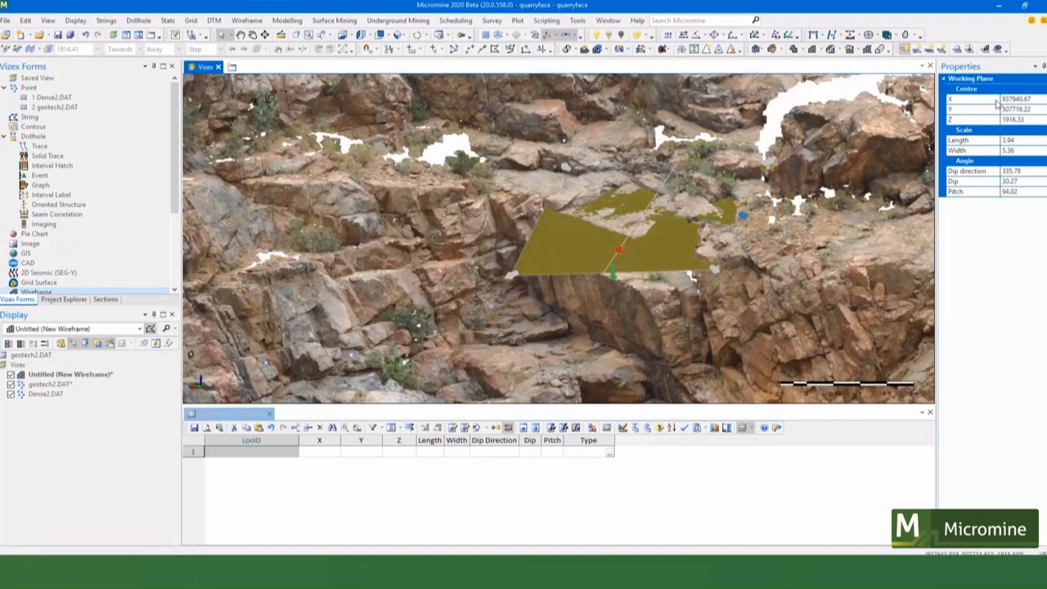
right_click(991, 93)
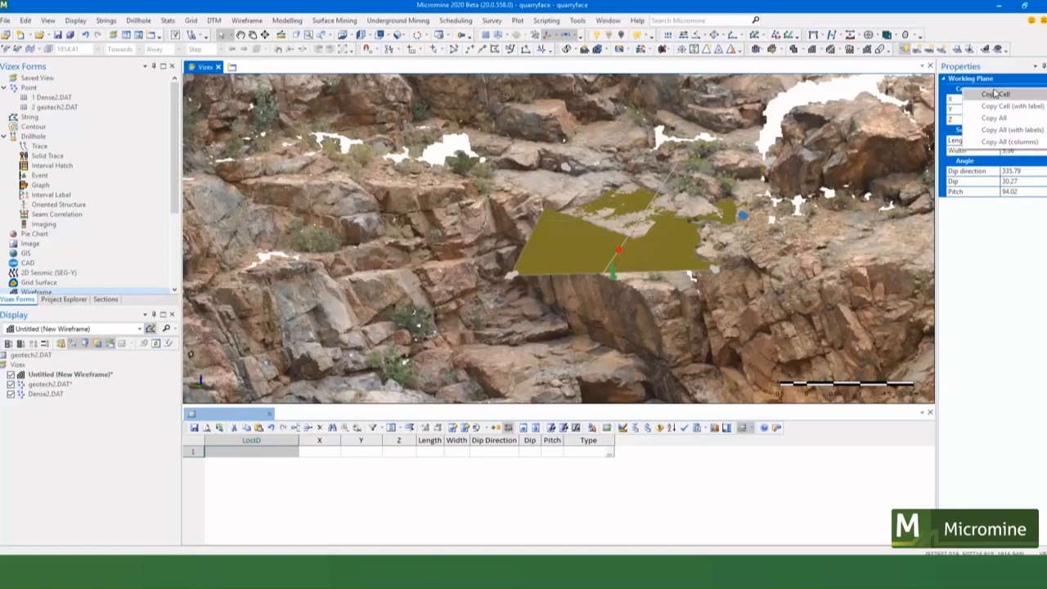
mouse_move(994, 118)
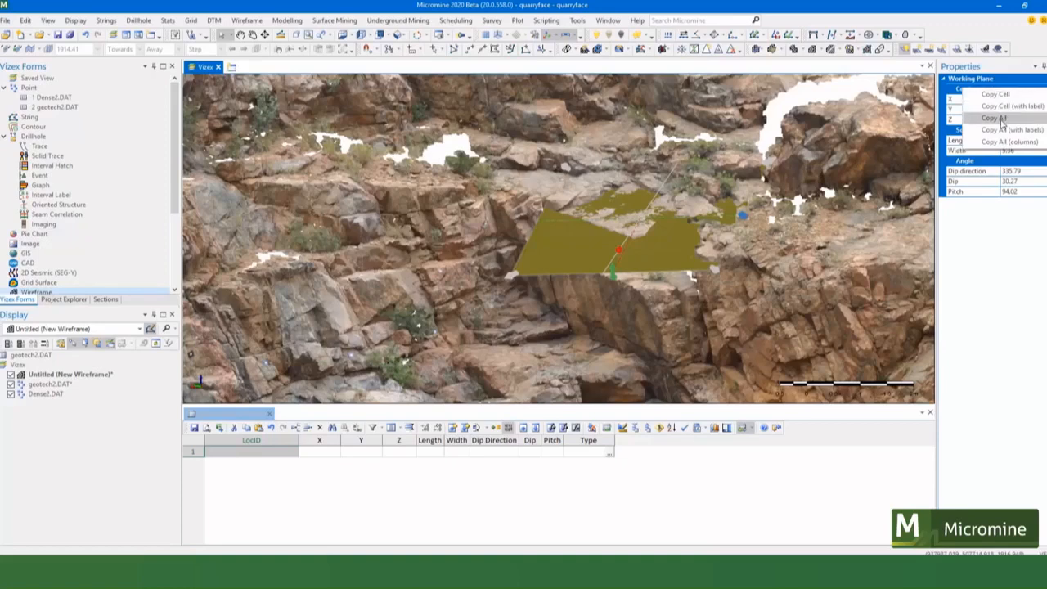
mouse_move(1006, 141)
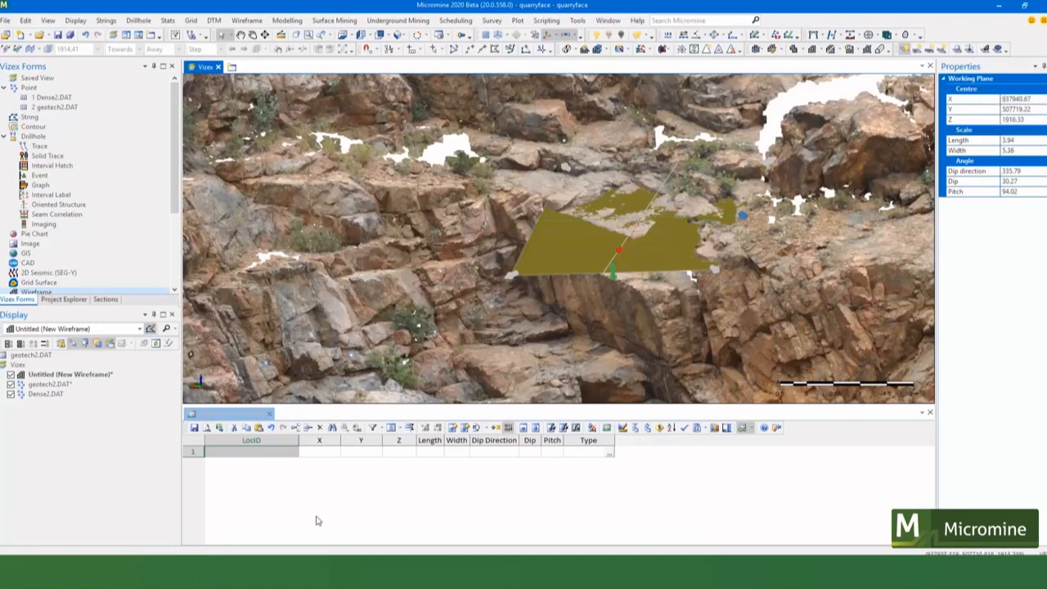
Paste the plane's centre, size, dip direction, dip and pitch into row 1 of geotech2.DAT.
right_click(327, 451)
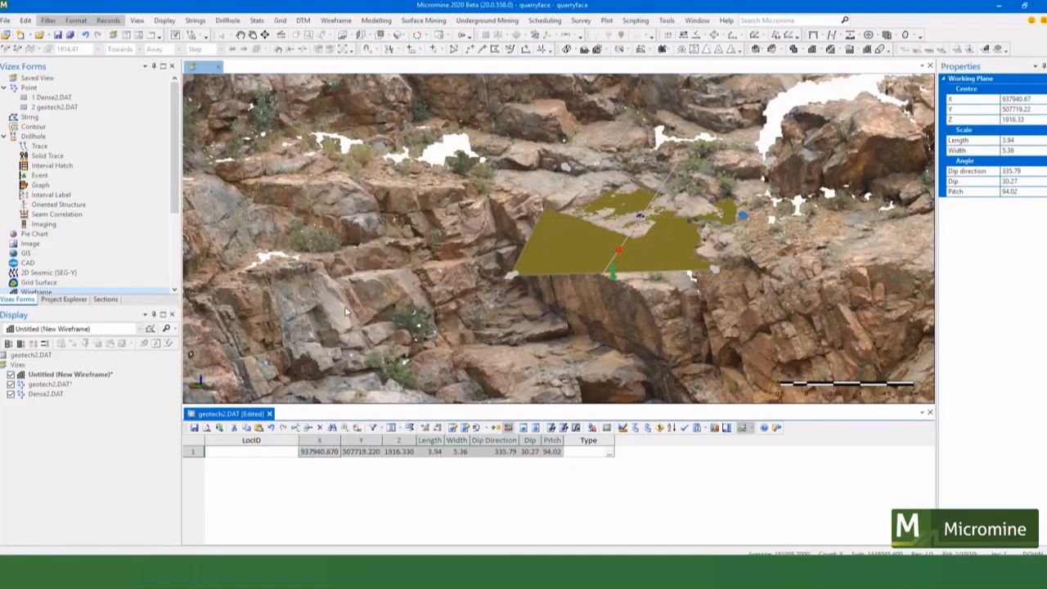
mouse_move(356, 461)
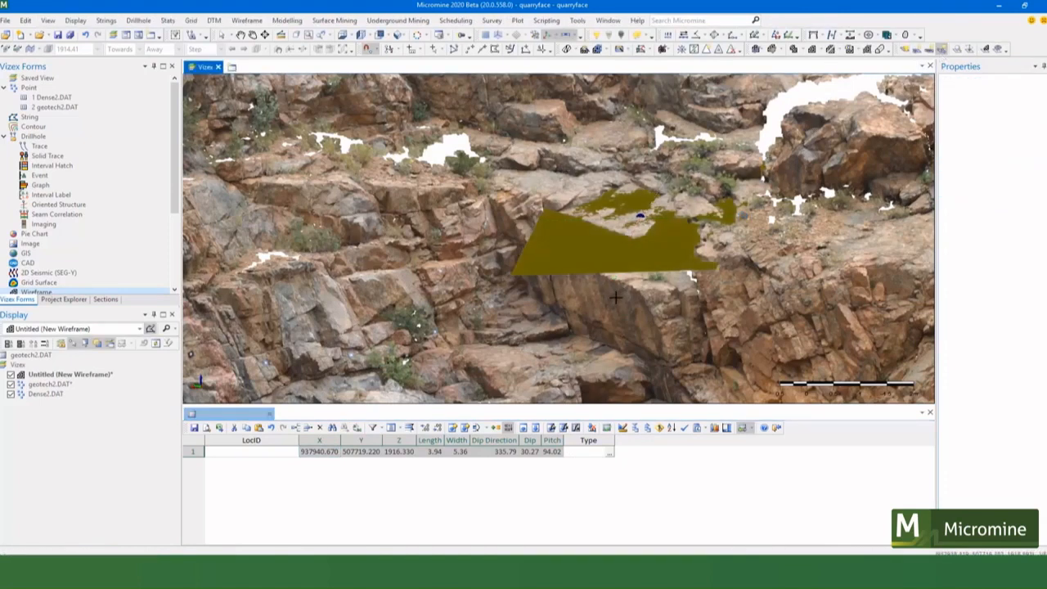
mouse_move(661, 356)
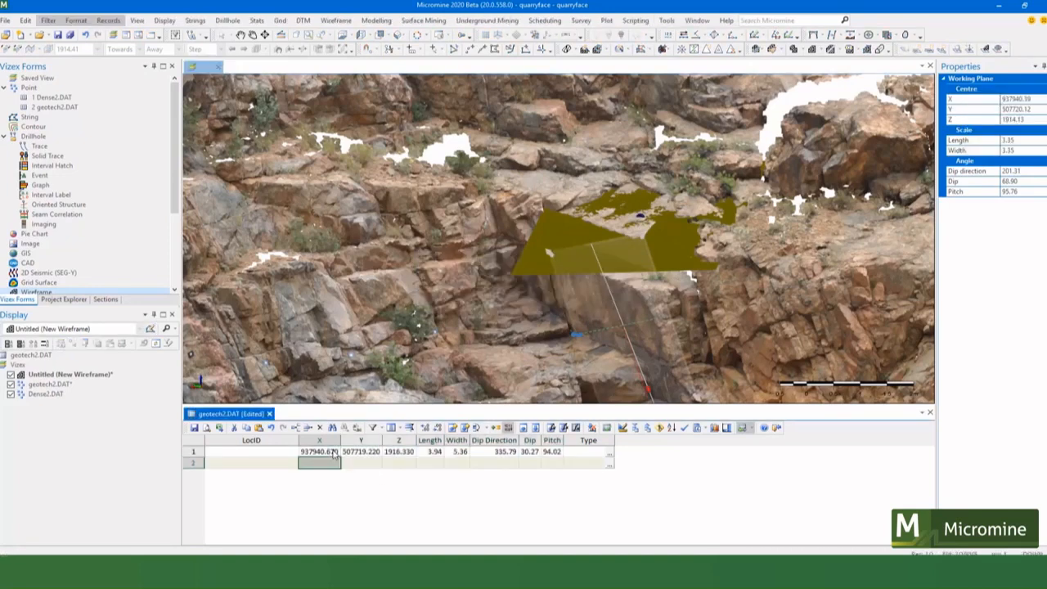
Paste the second joint plane's readings into row 2 of geotech2.DAT.
right_click(319, 452)
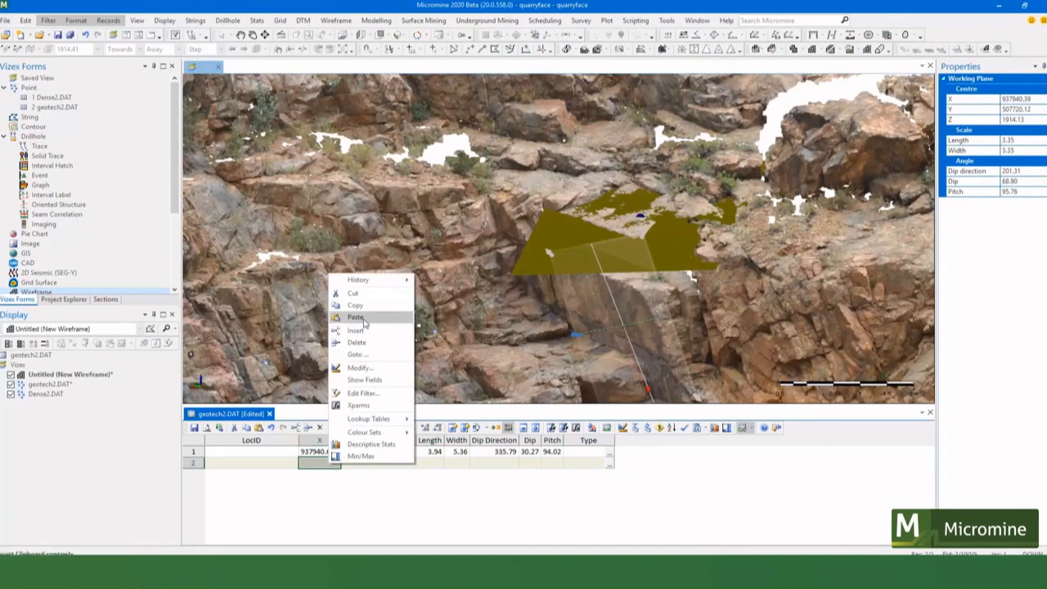
left_click(356, 317)
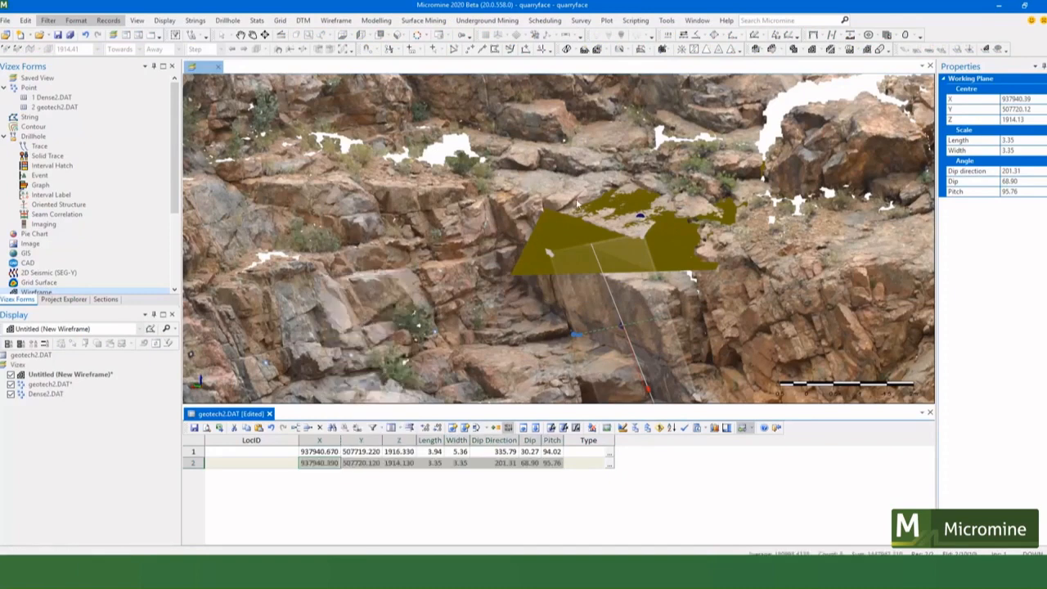
mouse_move(837, 97)
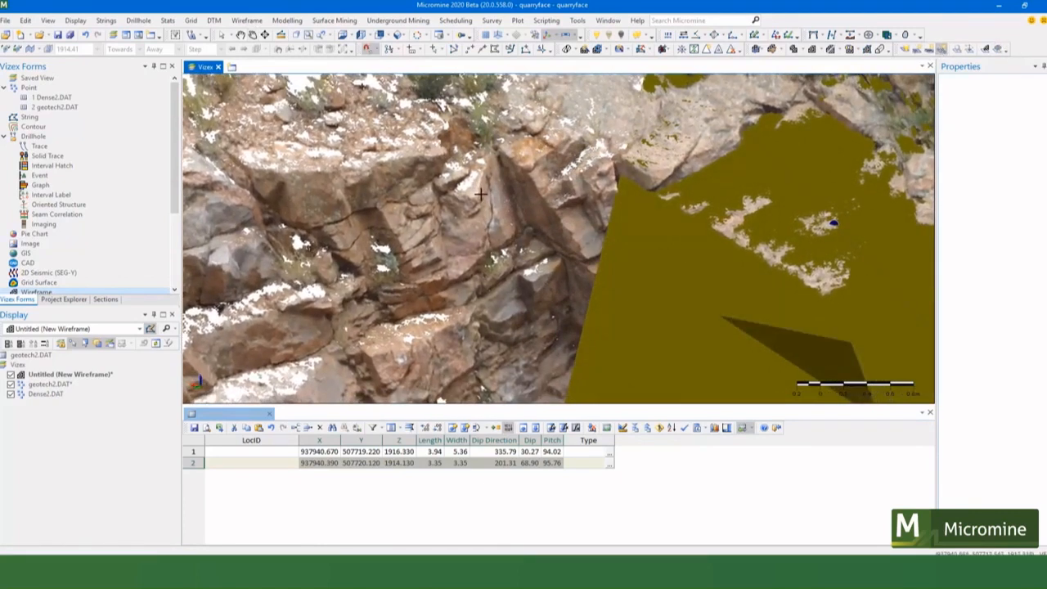
mouse_move(494, 157)
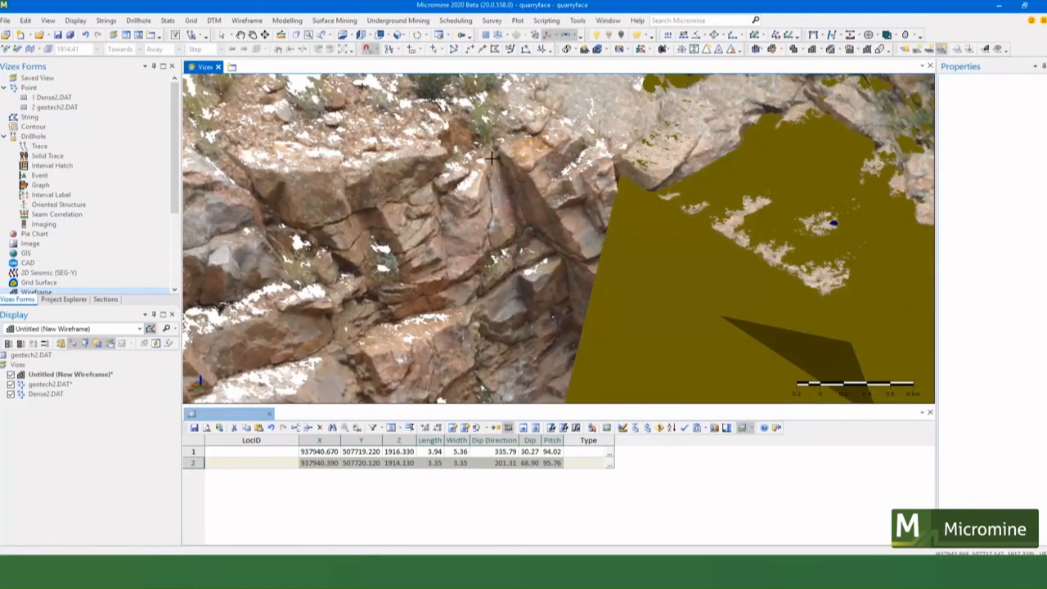
mouse_move(507, 229)
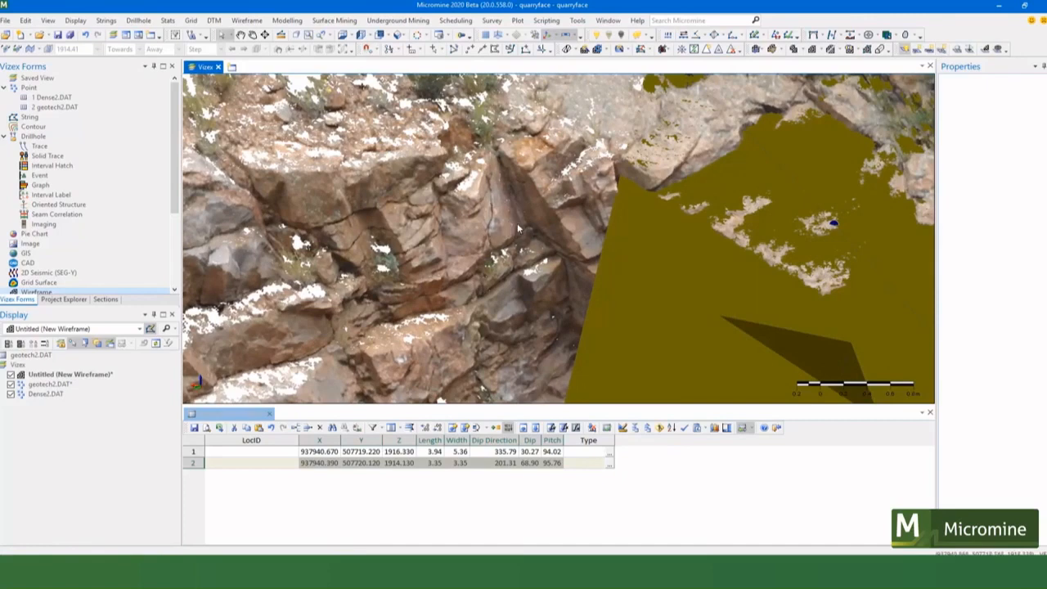
Add the third working plane as a new record in the geotech2 table.
left_click(517, 226)
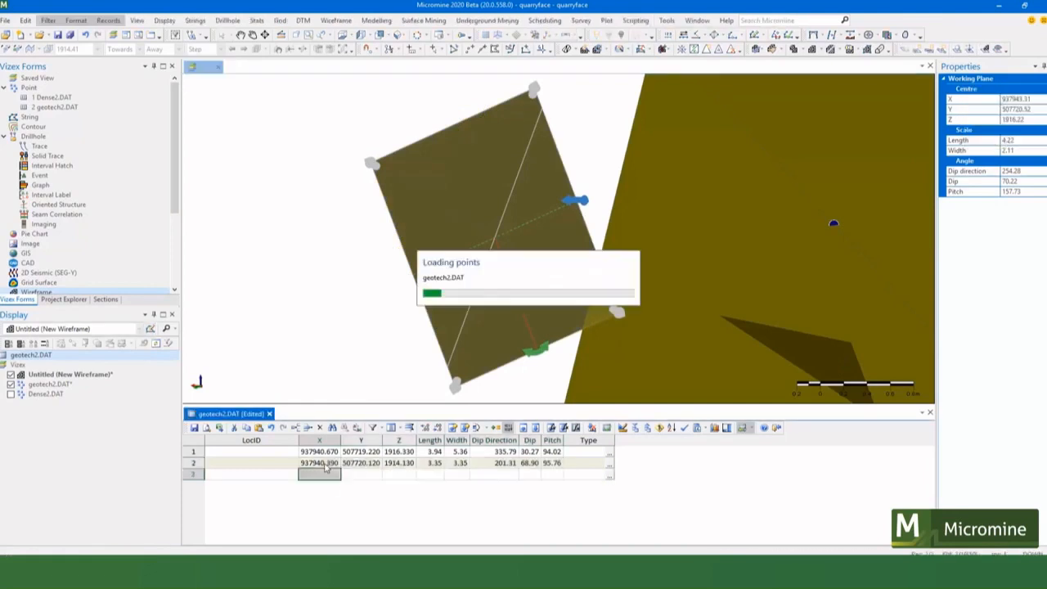
Fill LocID with L001–L003 and set the readings' structure type to Joint (JT).
right_click(319, 475)
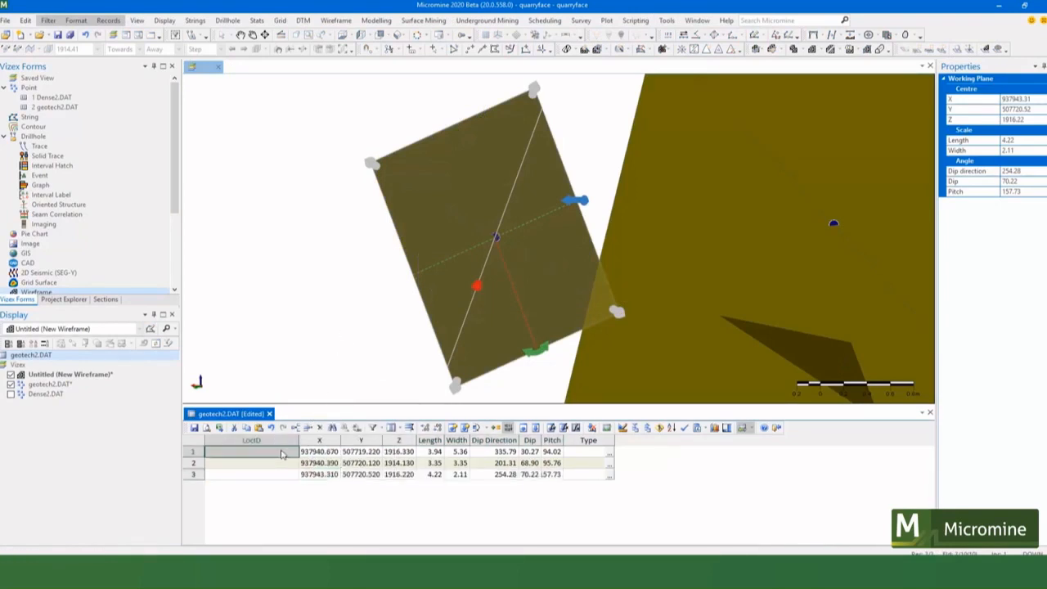
type("L002")
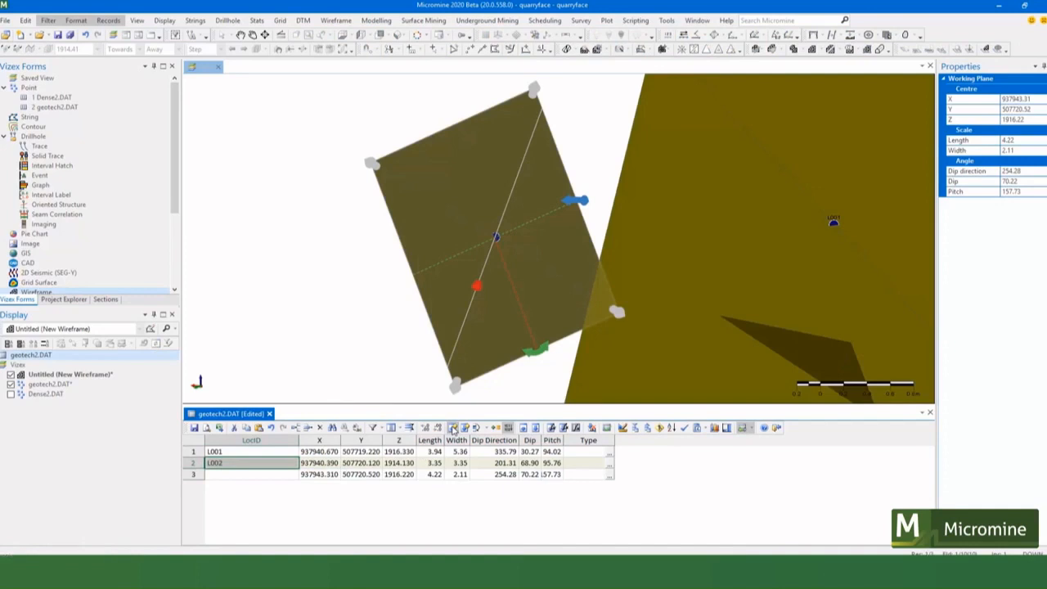
left_click(608, 451)
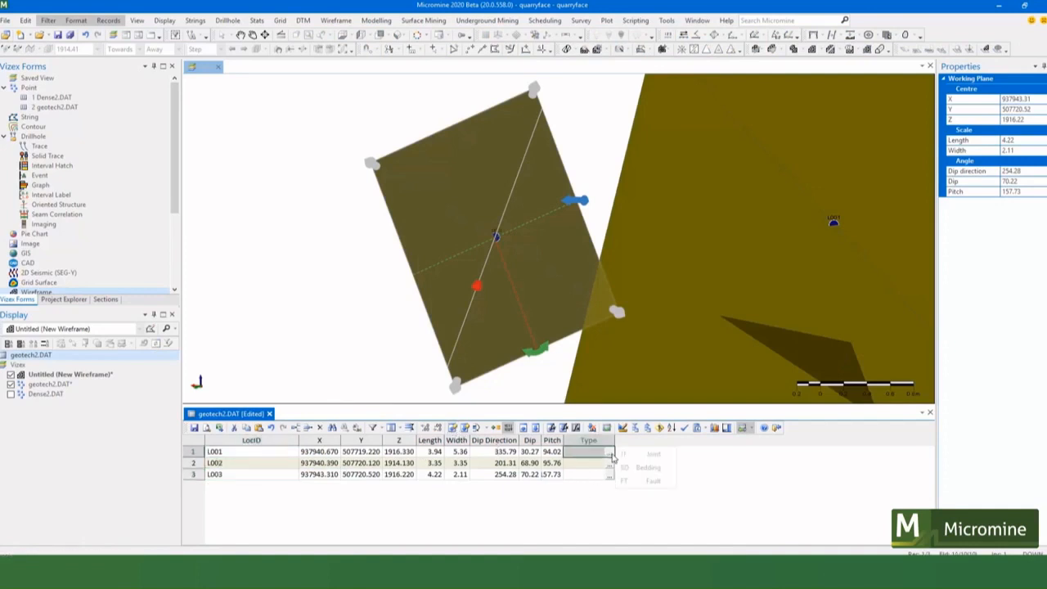
left_click(609, 463)
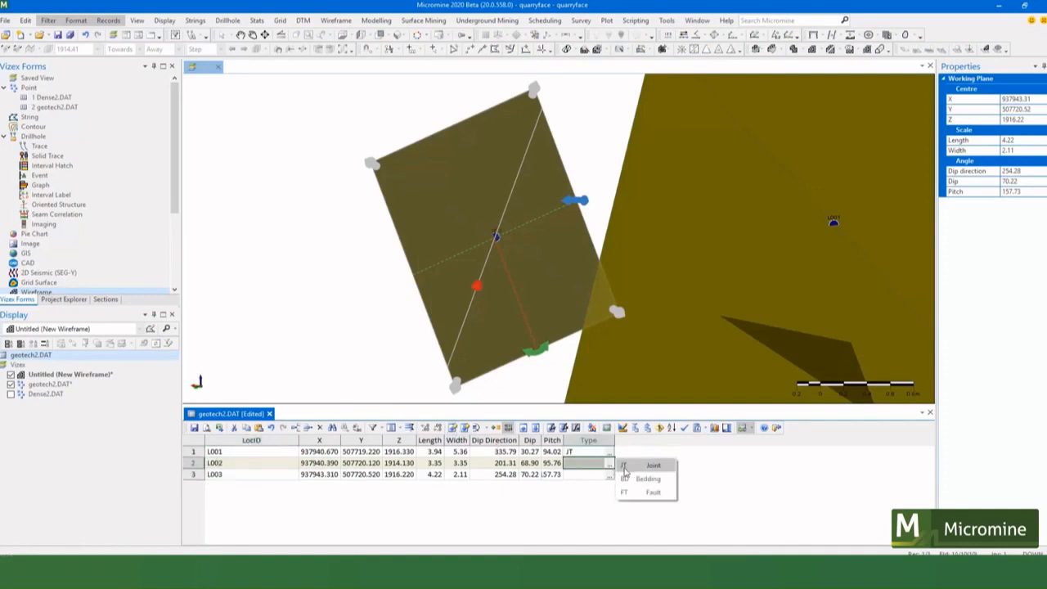
left_click(654, 465)
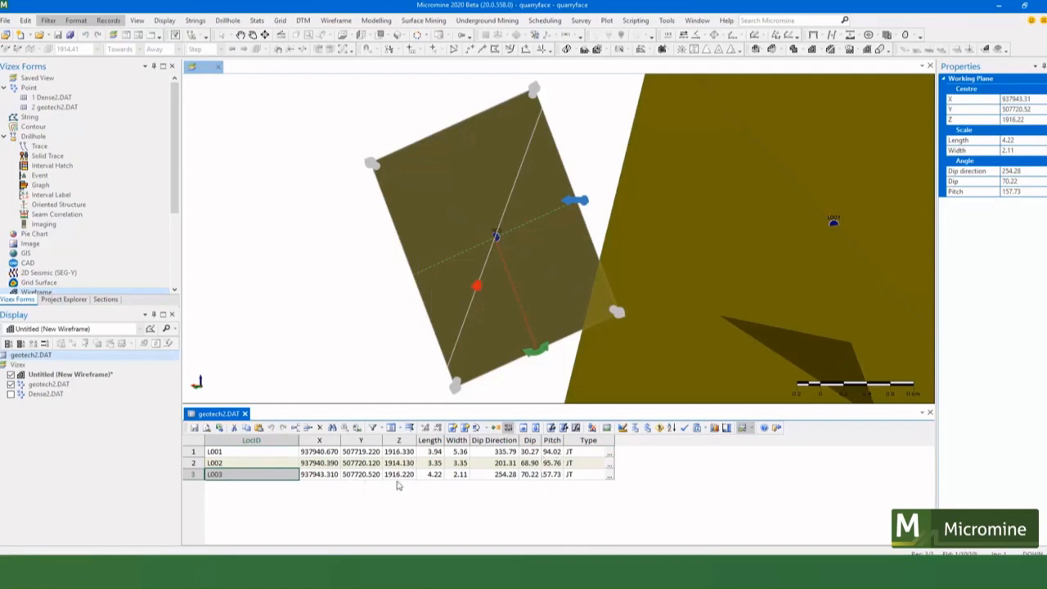
Create a new Stereonet display with geotech2.DAT as input data and draw it.
left_click(163, 19)
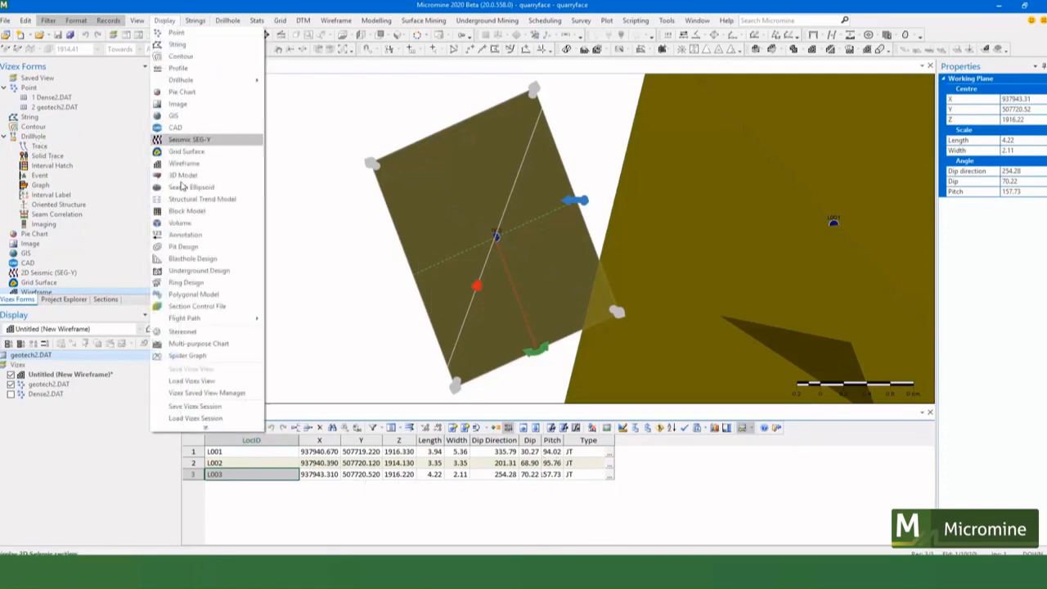
left_click(182, 331)
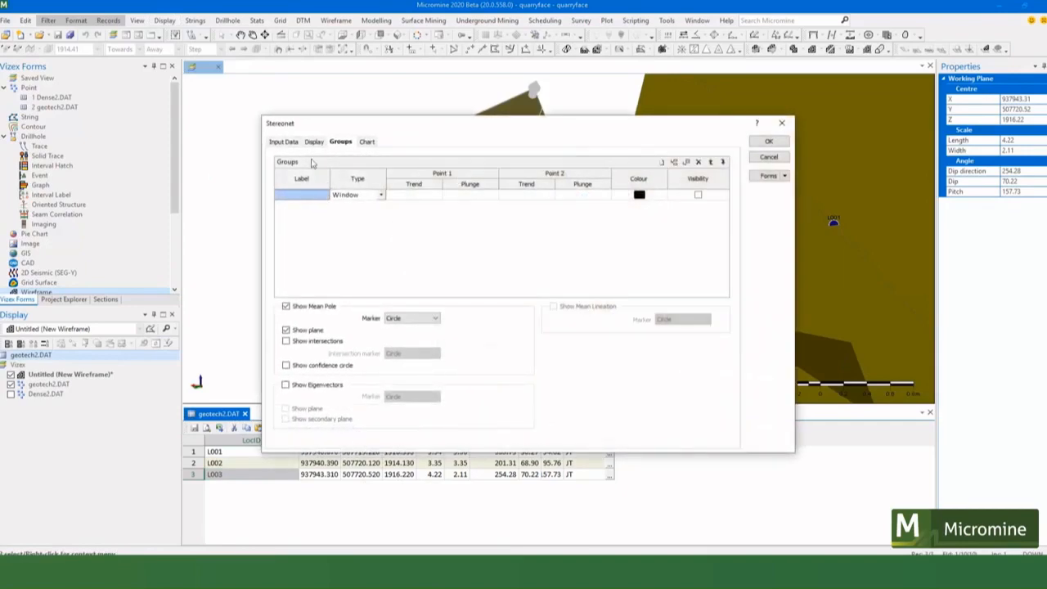
left_click(284, 141)
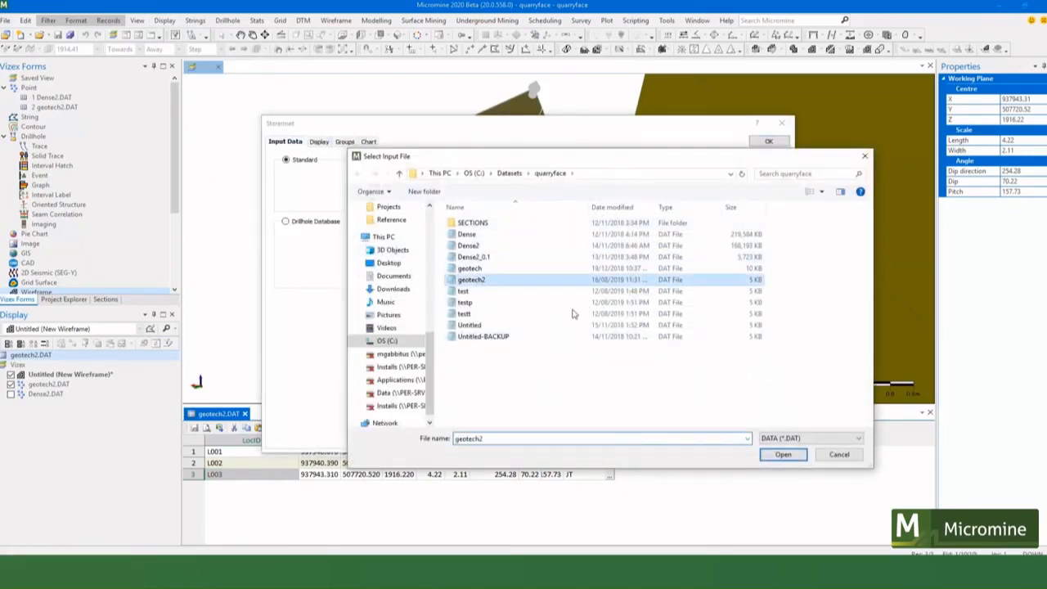
left_click(781, 455)
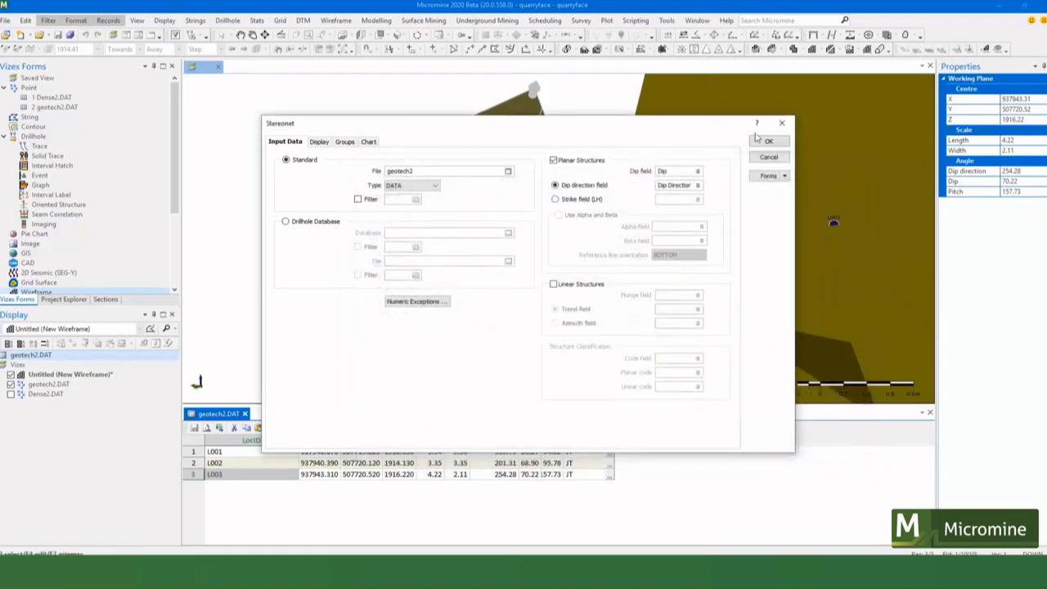
left_click(767, 141)
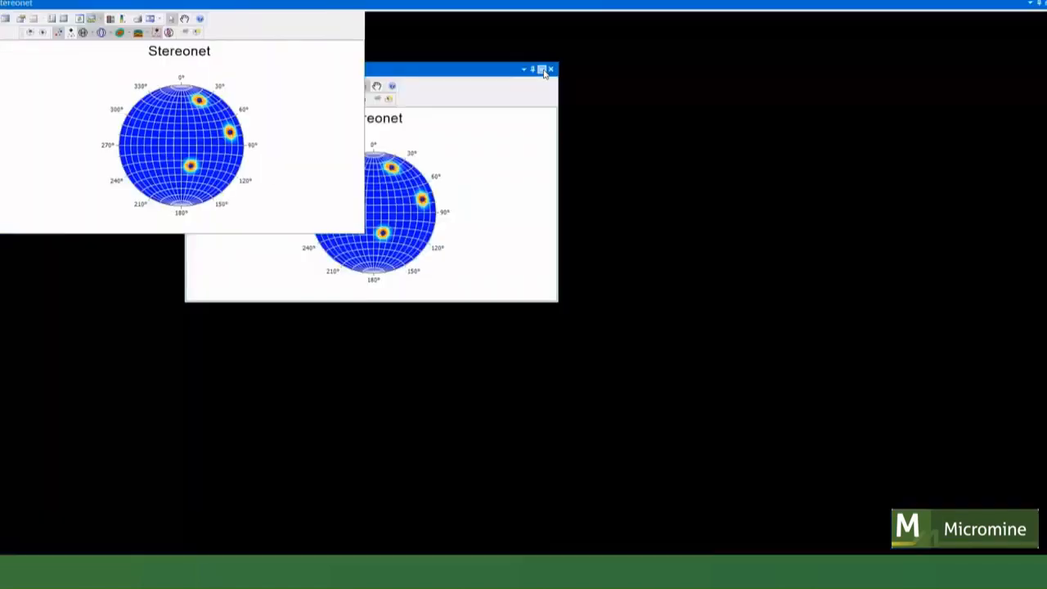
Maximise the stereonet window and bring up the Groups settings of its form.
left_click(542, 68)
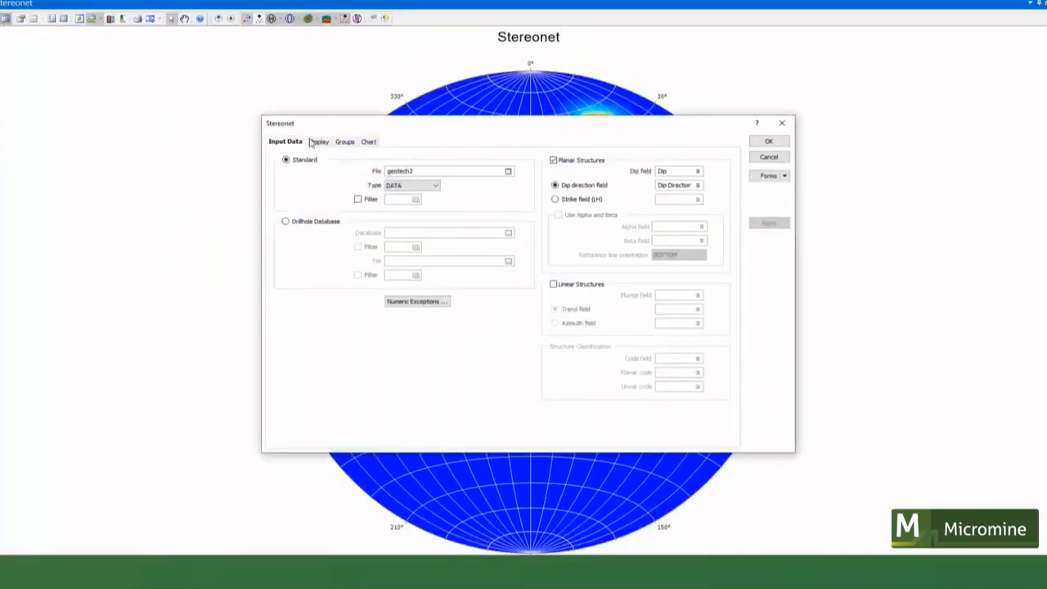
left_click(314, 140)
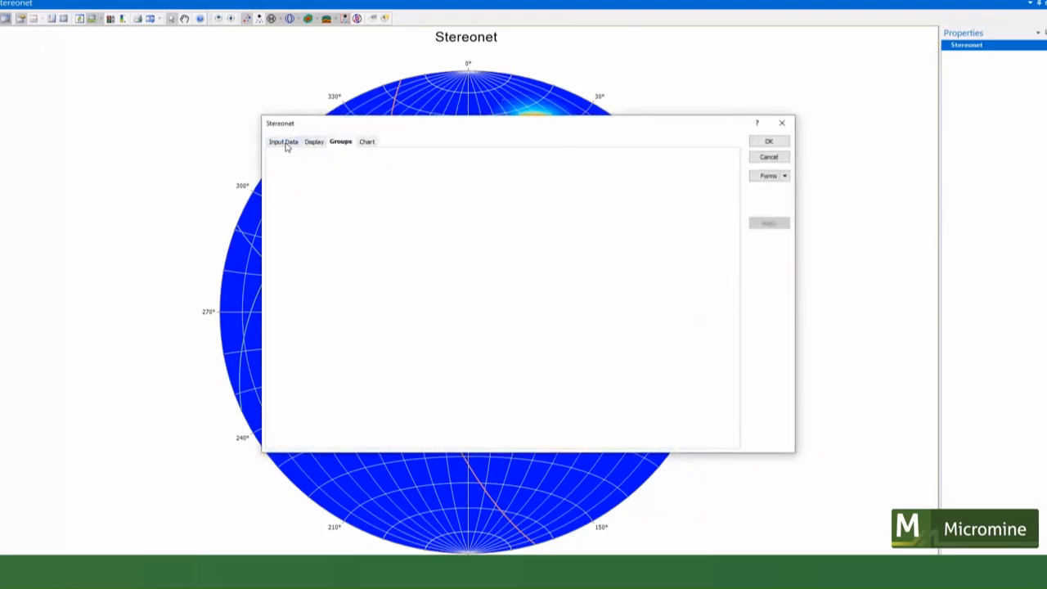
Keep Show Density as Contour on the Display settings and redraw the stereonet.
left_click(314, 140)
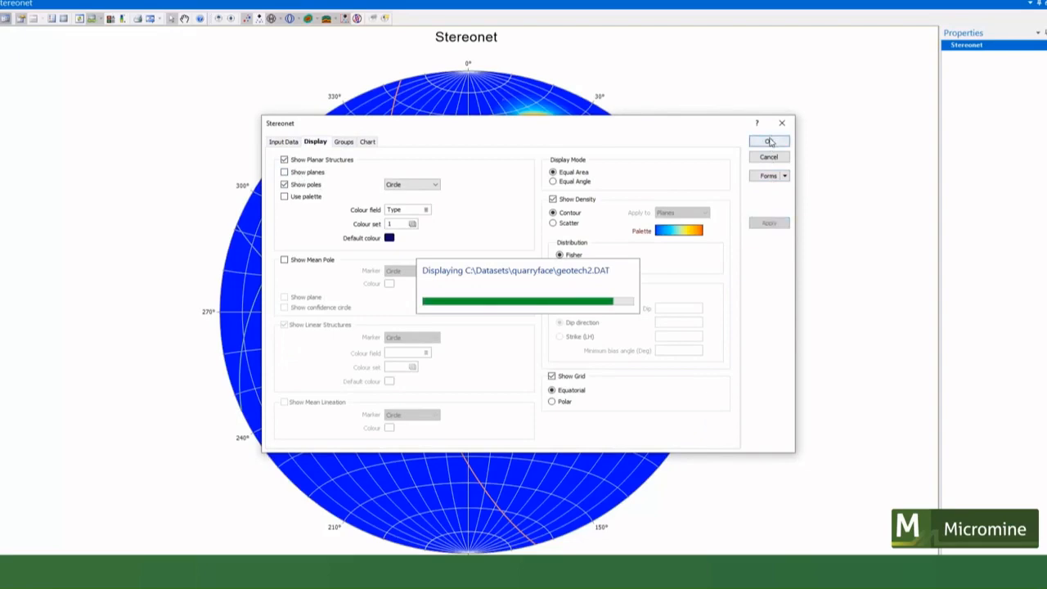
left_click(767, 141)
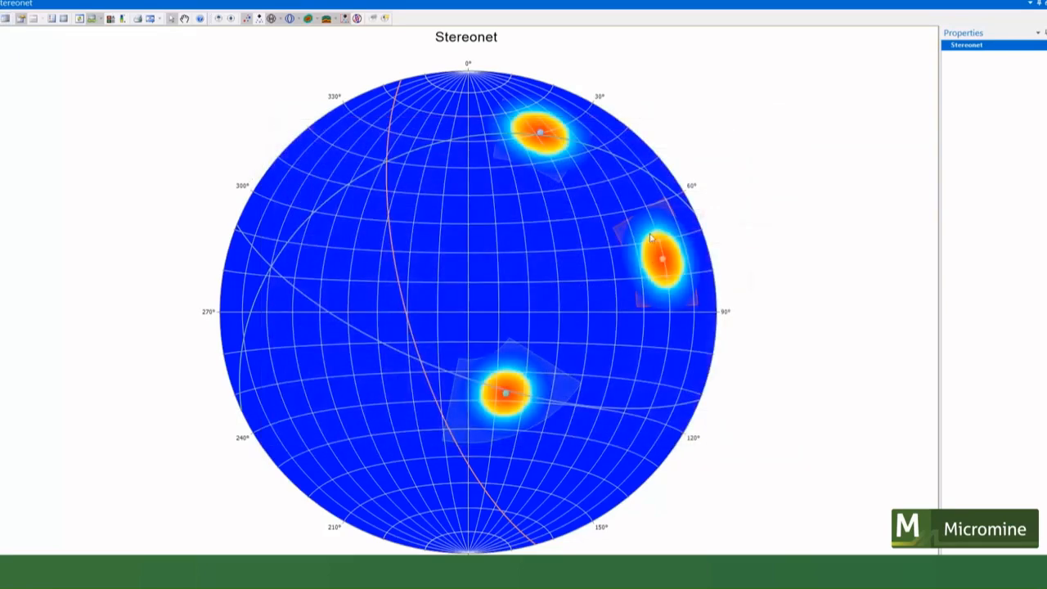
mouse_move(304, 239)
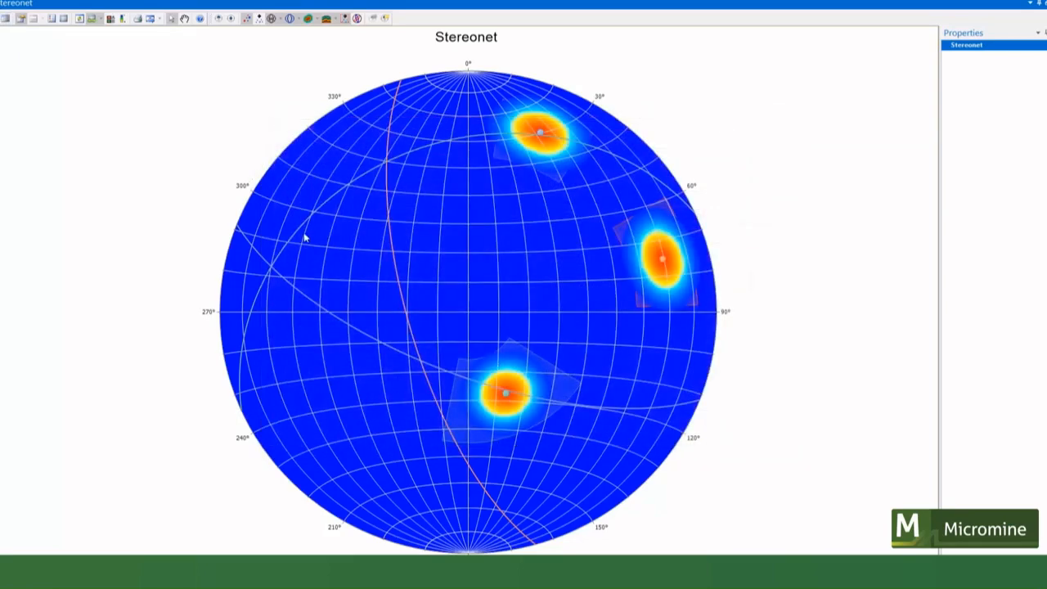
mouse_move(391, 229)
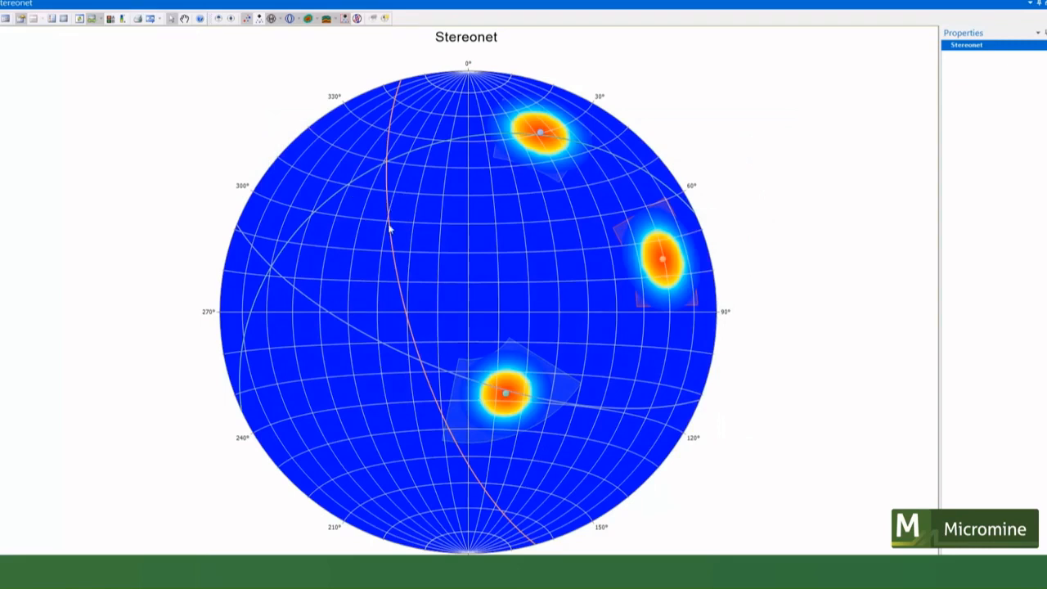
mouse_move(298, 193)
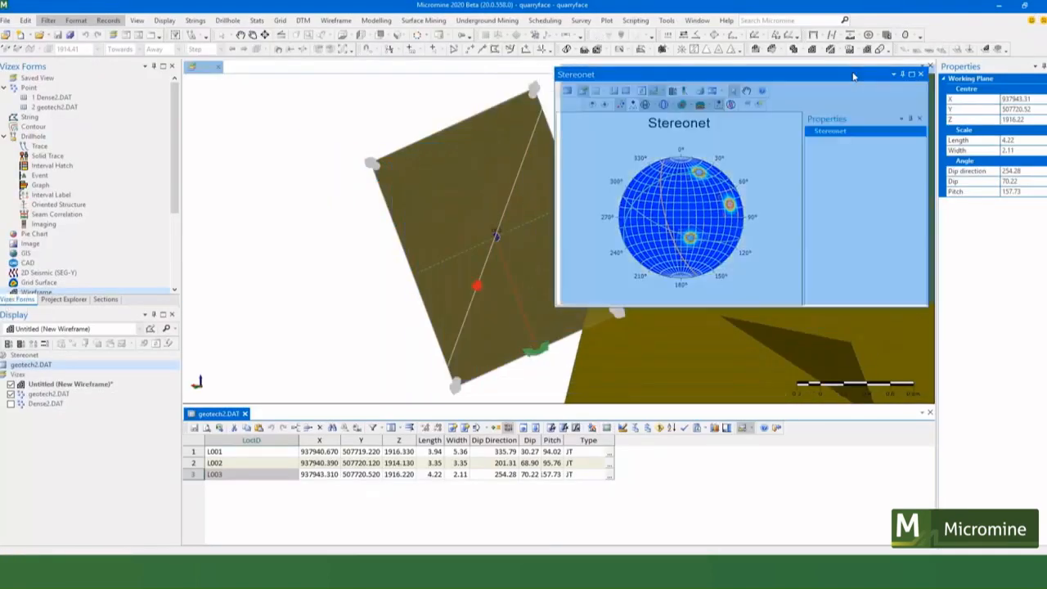
Close the Stereonet window to return to the 3D scene and geotech2 table.
left_click(919, 73)
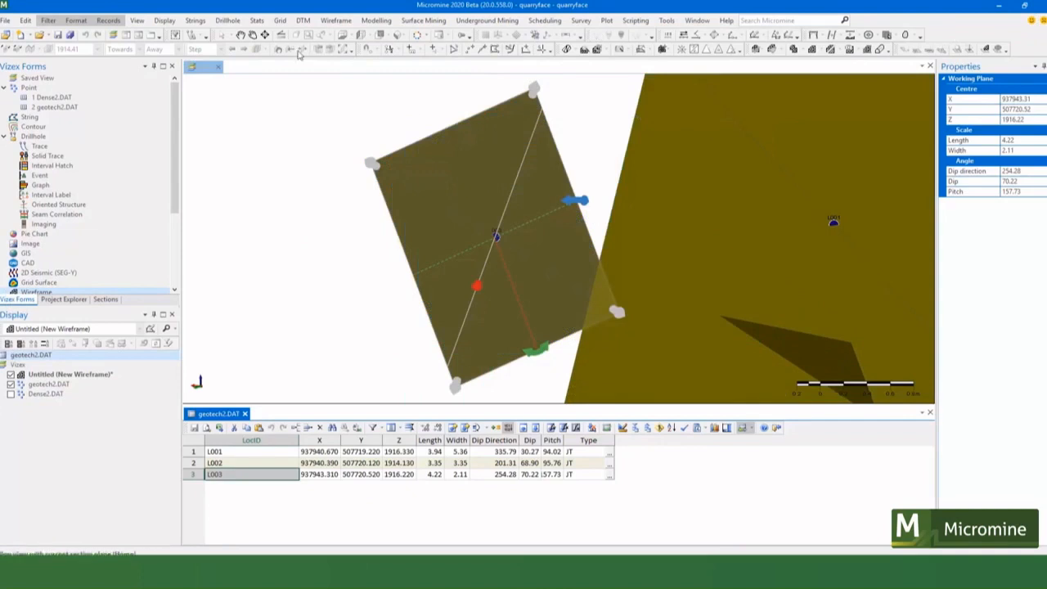